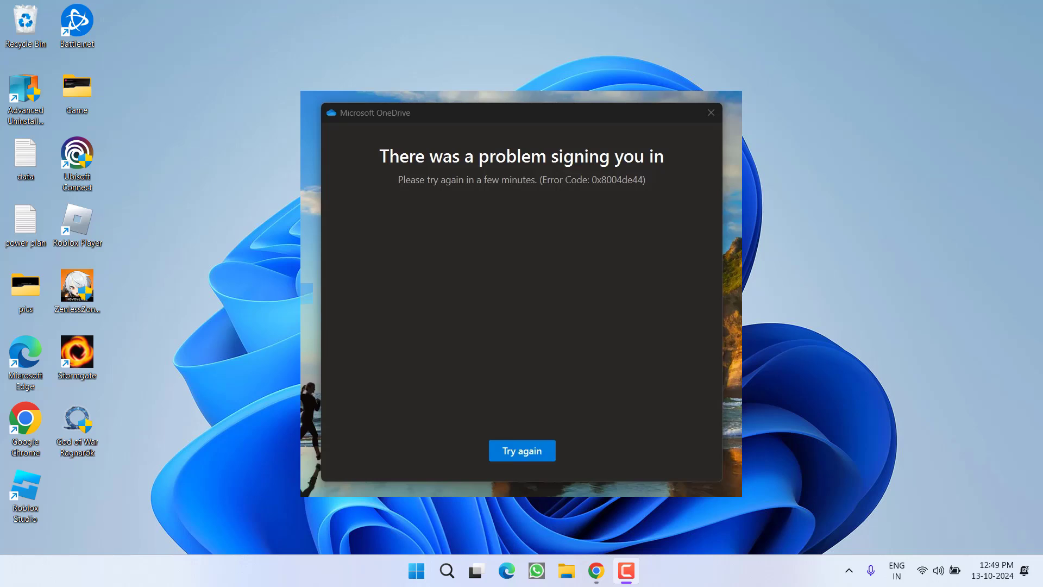
- Close the OneDrive 'problem signing you in' error window (code 0x8004de44)
{"action": "left_click", "coordinate": [710, 112]}
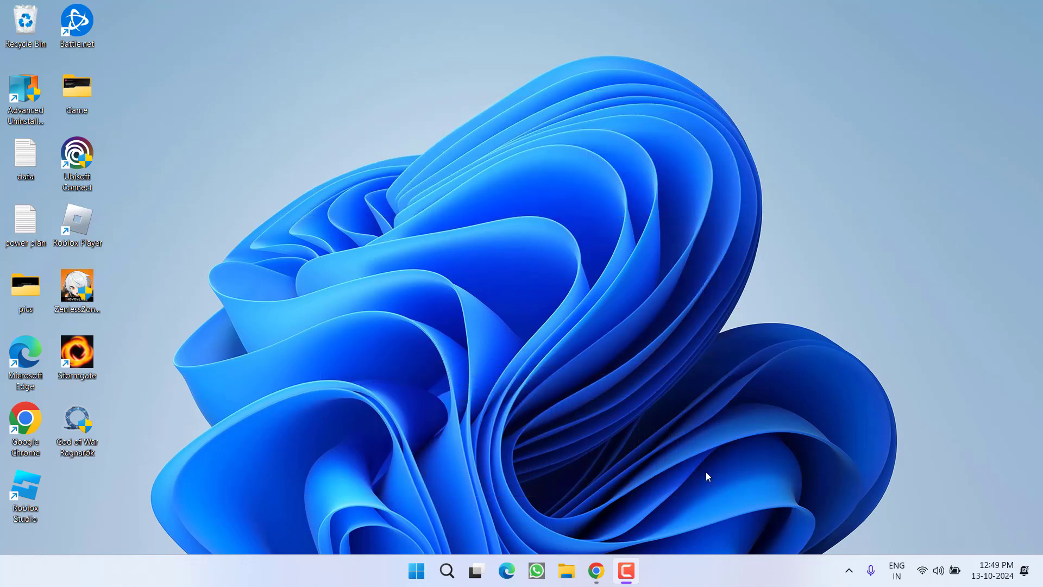
{"action": "mouse_move", "coordinate": [332, 5]}
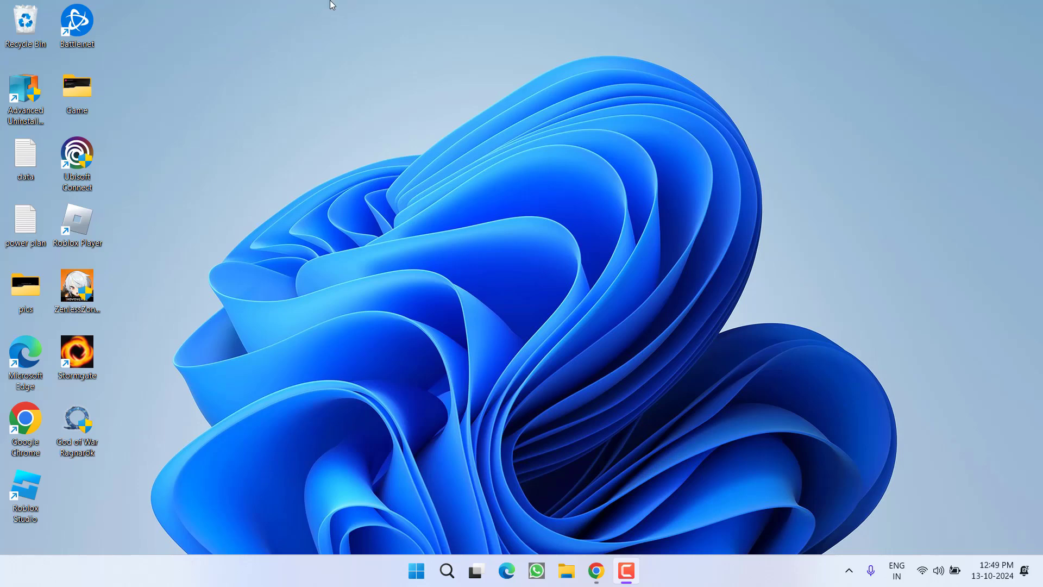
{"action": "mouse_move", "coordinate": [359, 3]}
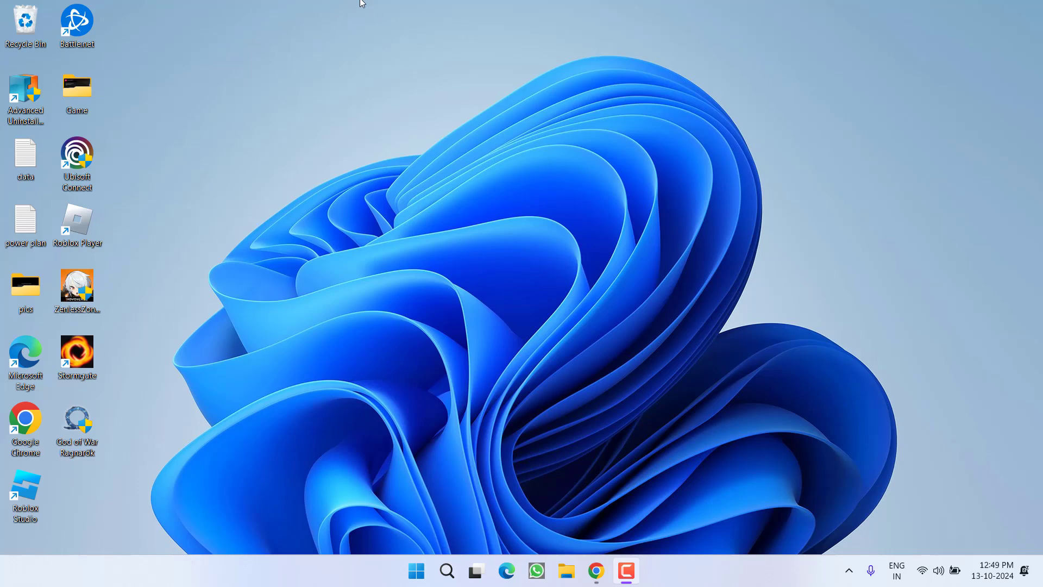
{"action": "mouse_move", "coordinate": [419, 418]}
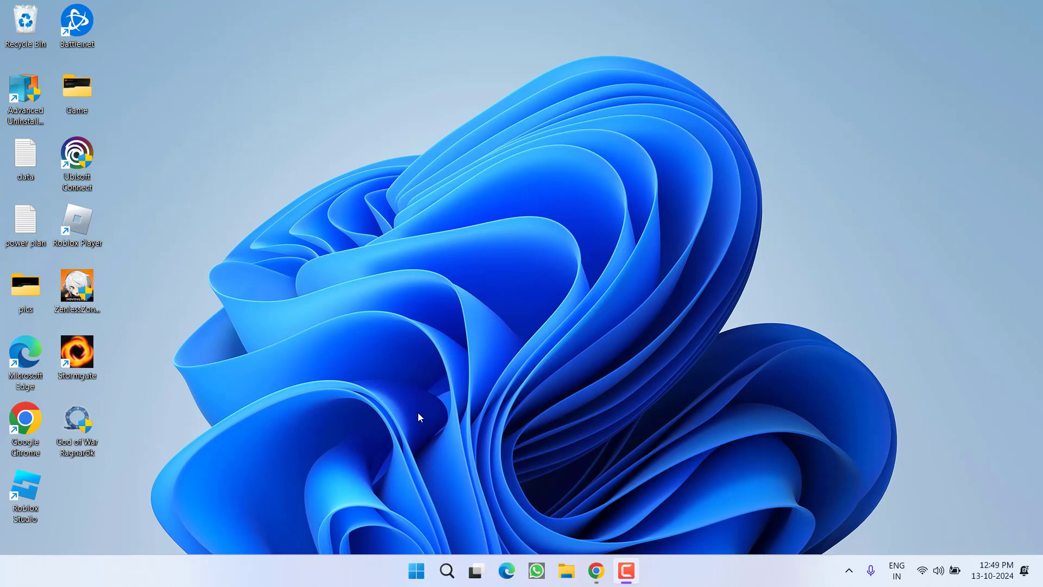
{"action": "right_click", "coordinate": [416, 570]}
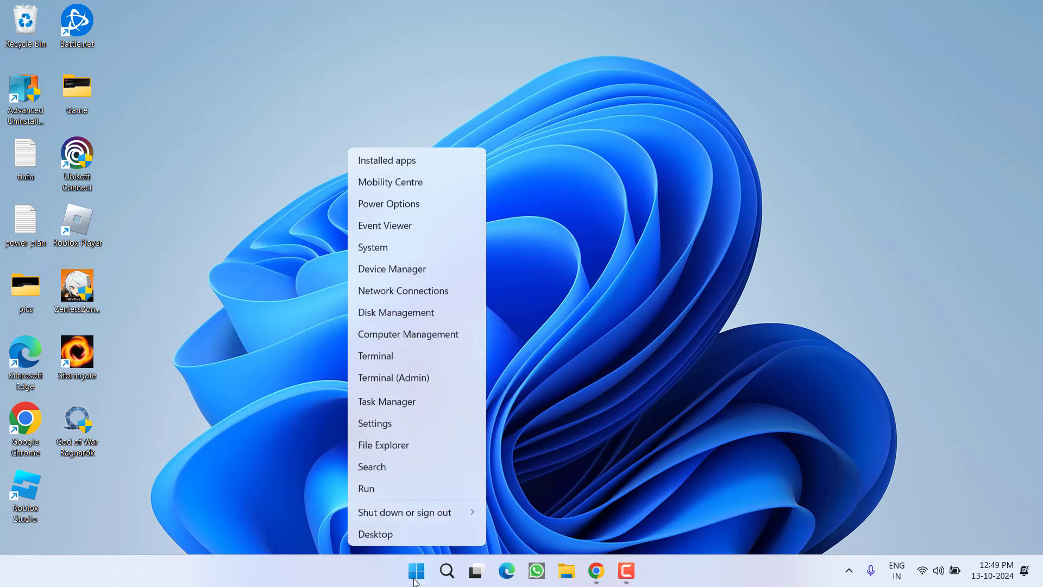
{"action": "left_click", "coordinate": [365, 488]}
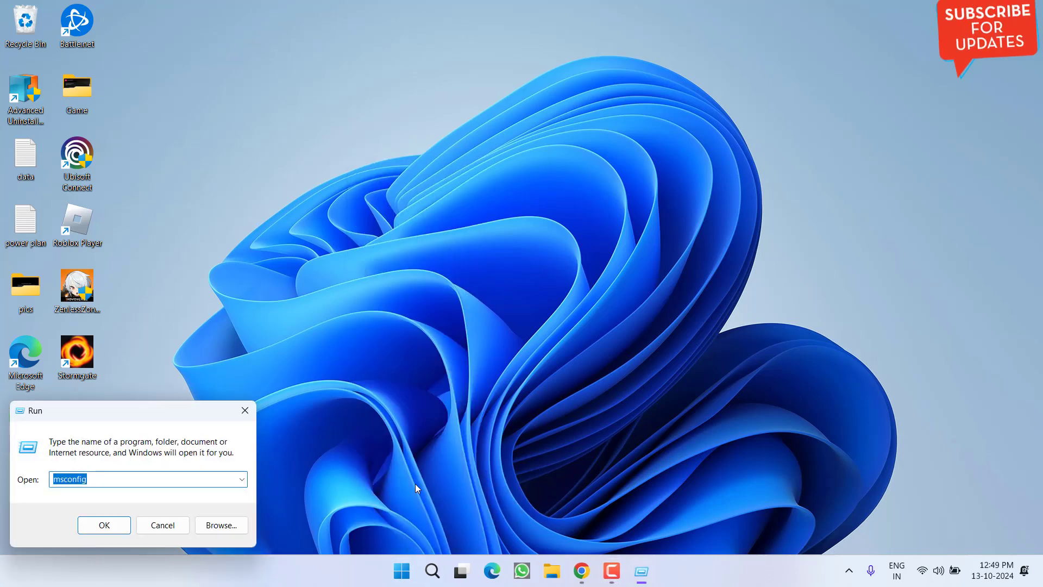
{"action": "type", "text": "winve"}
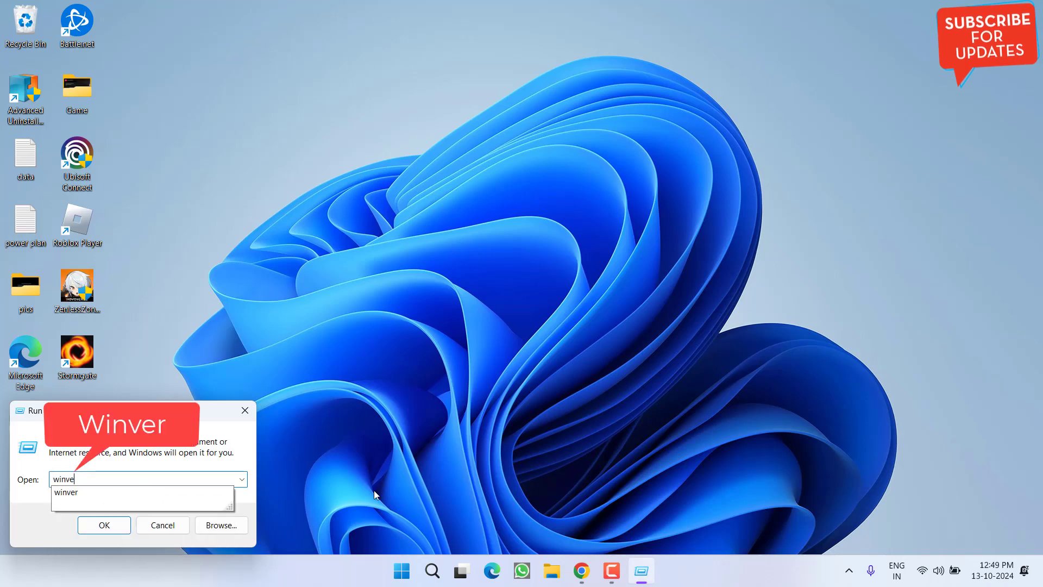
{"action": "left_click", "coordinate": [104, 525]}
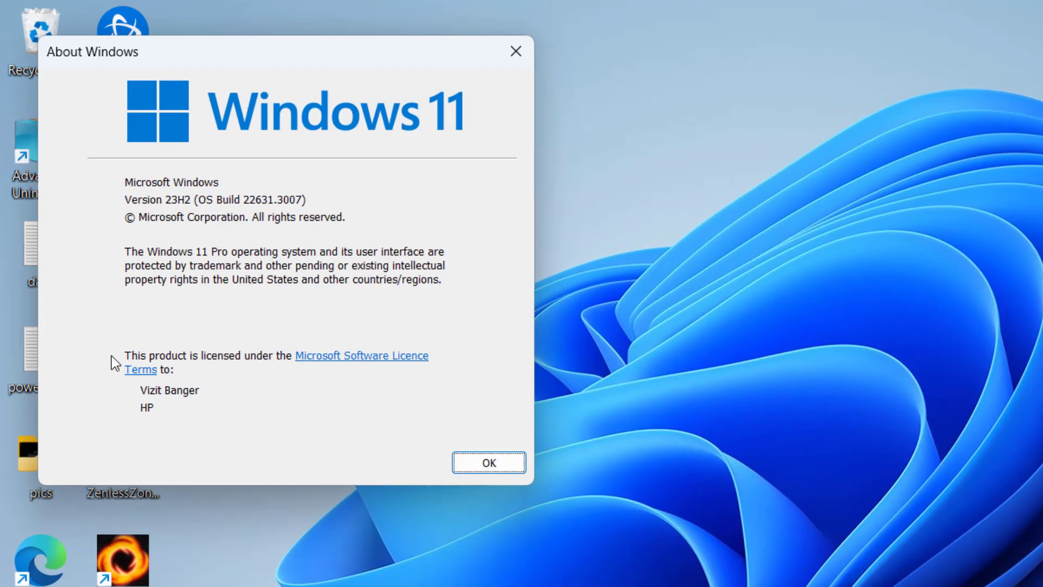
{"action": "mouse_move", "coordinate": [170, 329]}
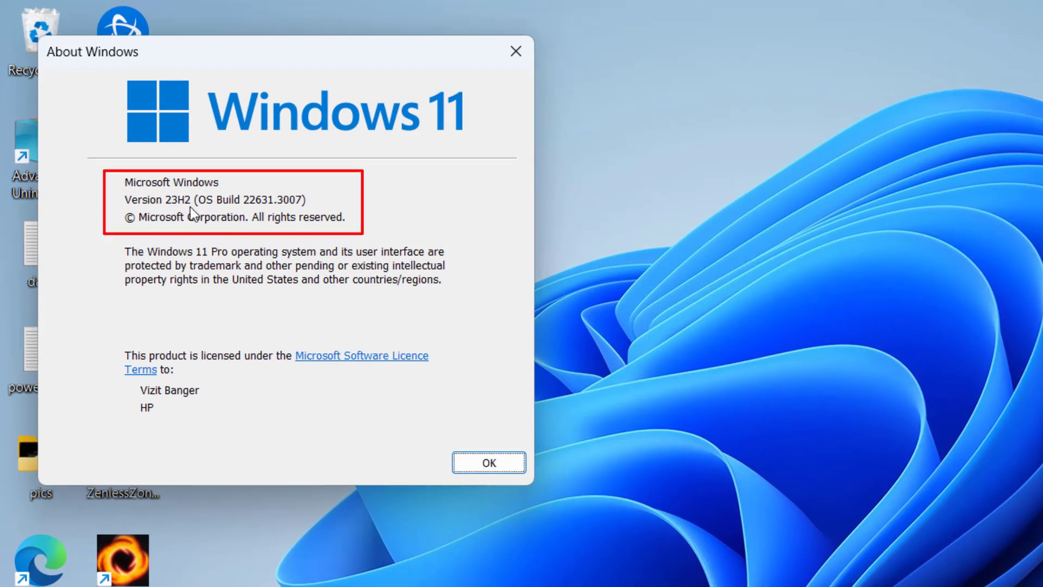
{"action": "mouse_move", "coordinate": [393, 373]}
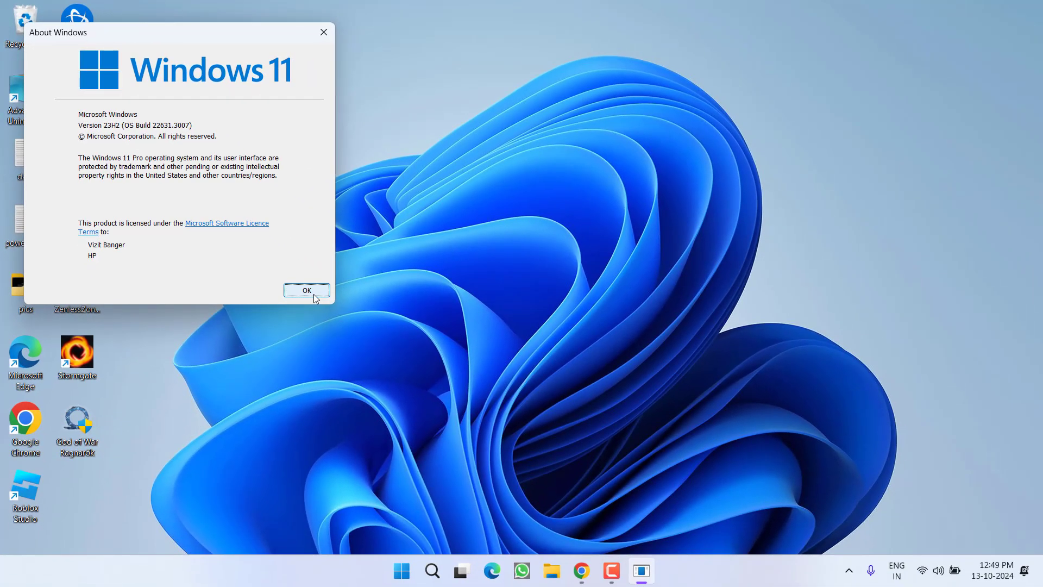
{"action": "left_click", "coordinate": [306, 290]}
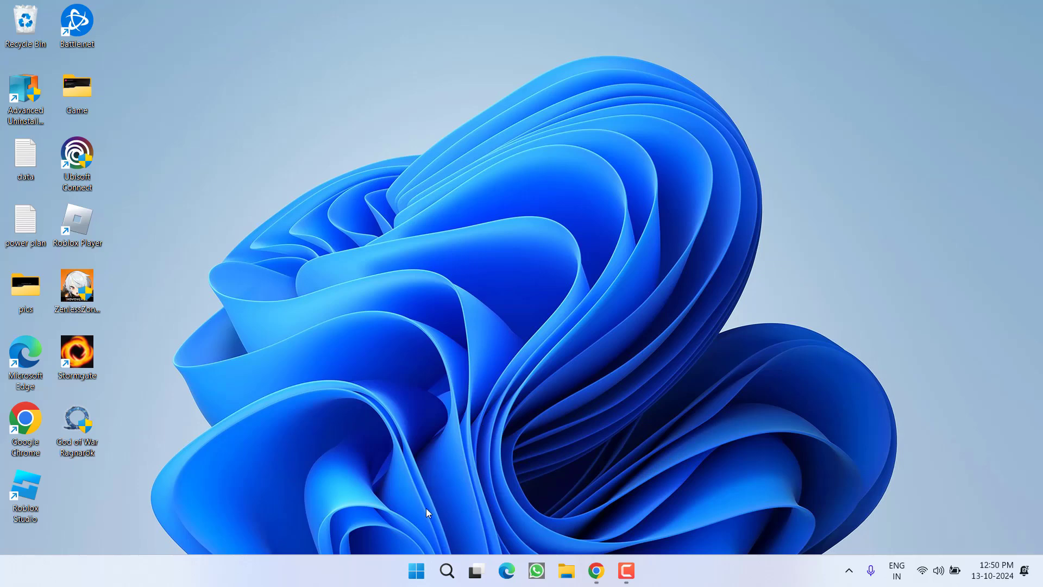
- Open the quick system shortcuts menu from the taskbar Start button
{"action": "right_click", "coordinate": [415, 570]}
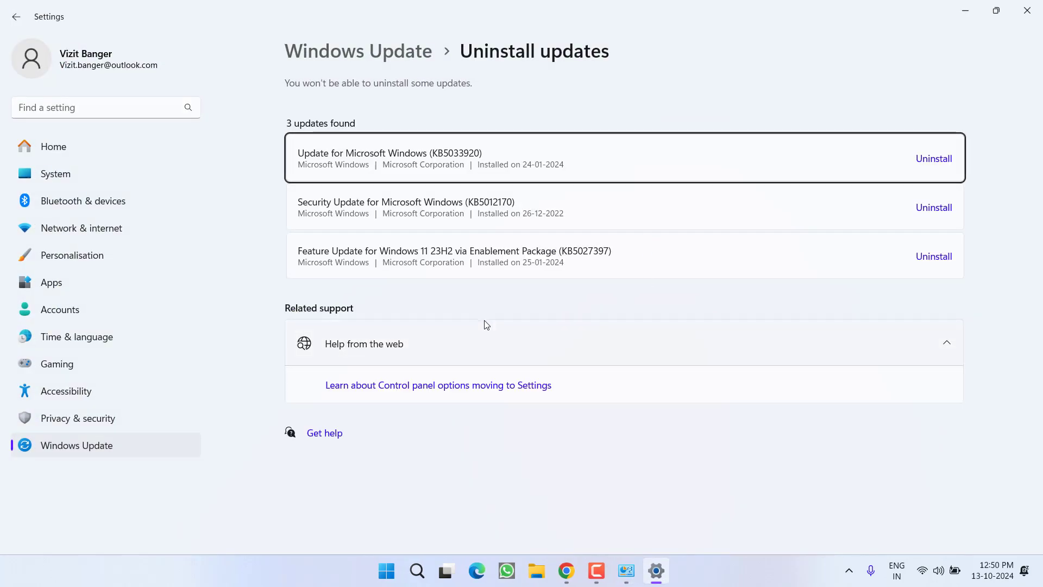
{"action": "mouse_move", "coordinate": [463, 324]}
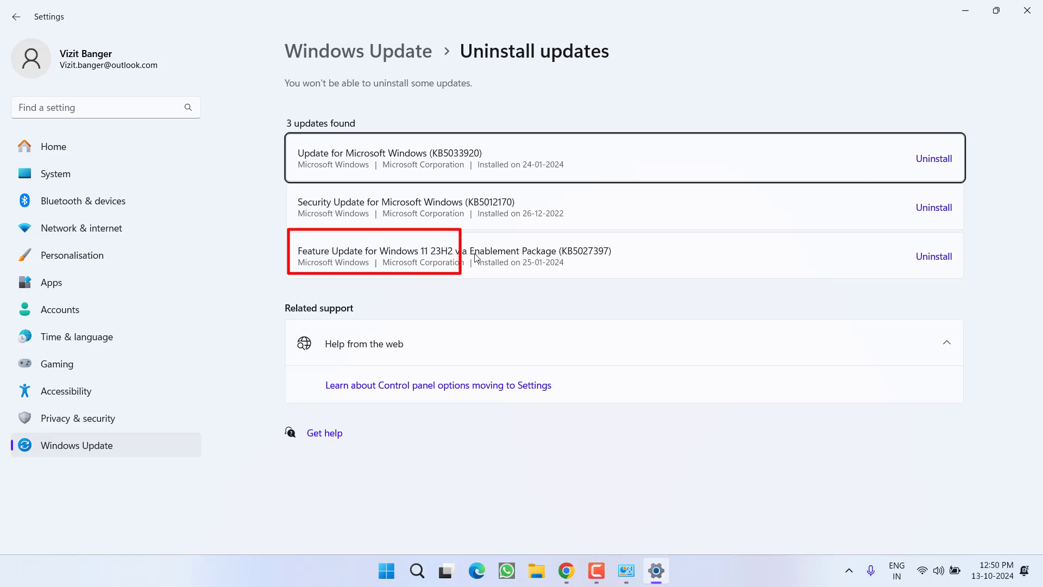
{"action": "mouse_move", "coordinate": [934, 257]}
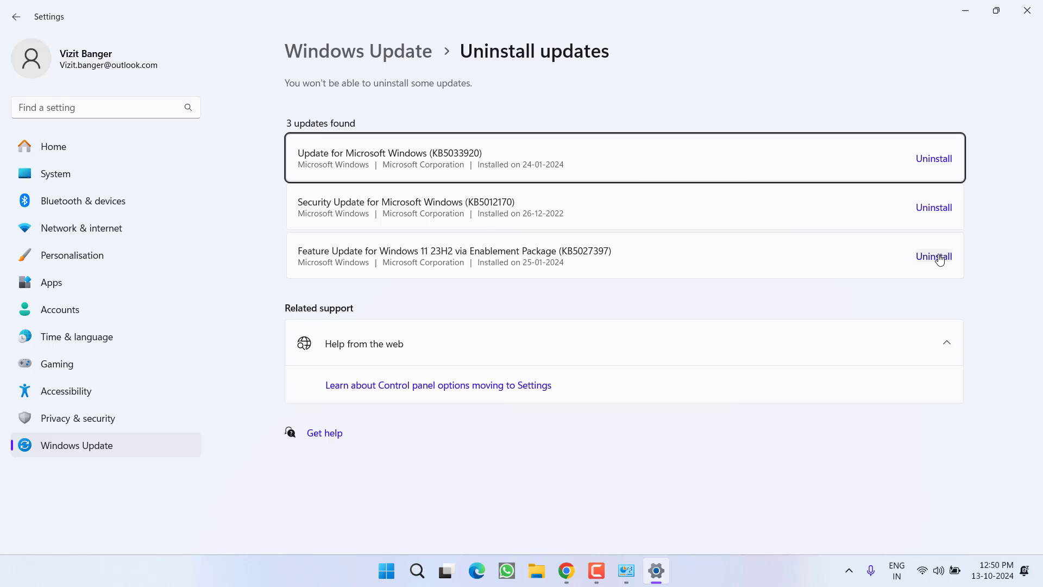
{"action": "mouse_move", "coordinate": [645, 172]}
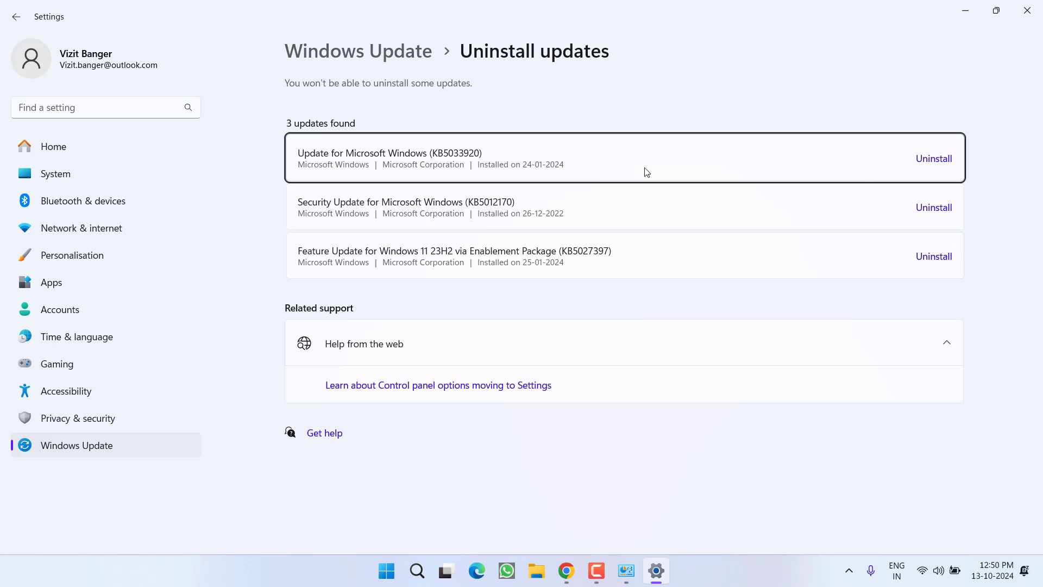
{"action": "mouse_move", "coordinate": [614, 239]}
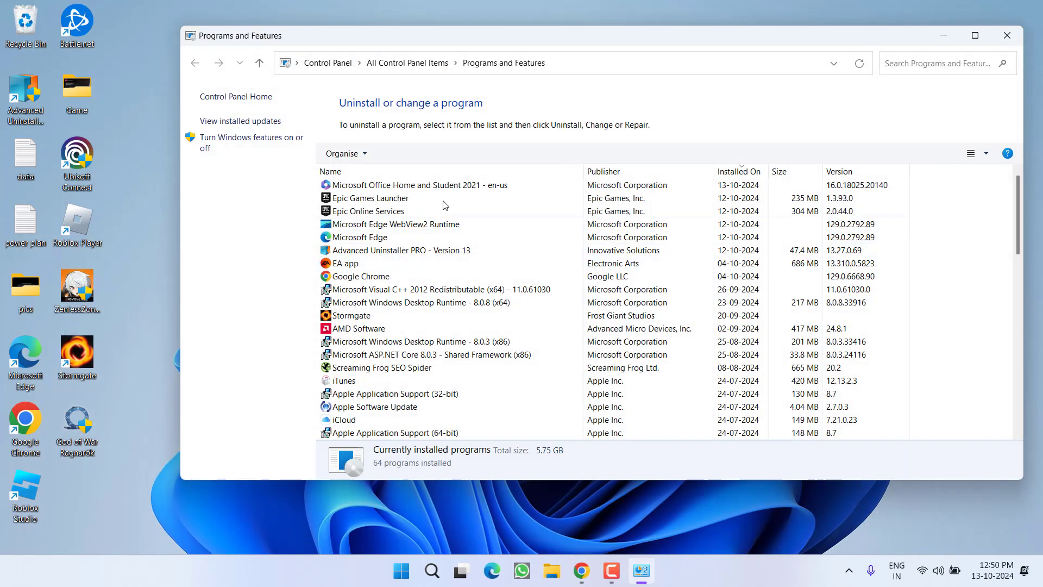
{"action": "left_click", "coordinate": [1006, 35]}
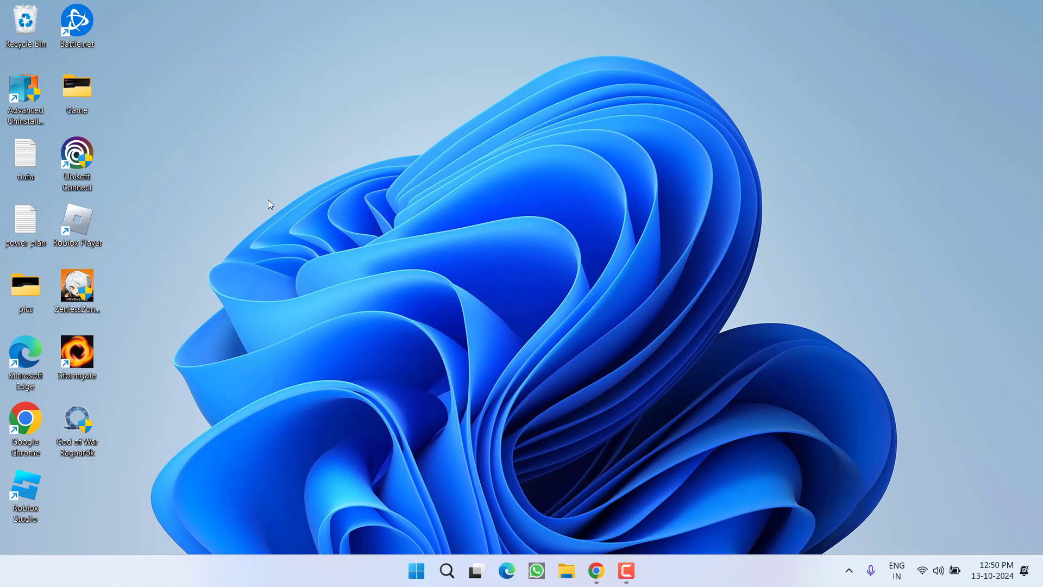
{"action": "mouse_move", "coordinate": [338, 284]}
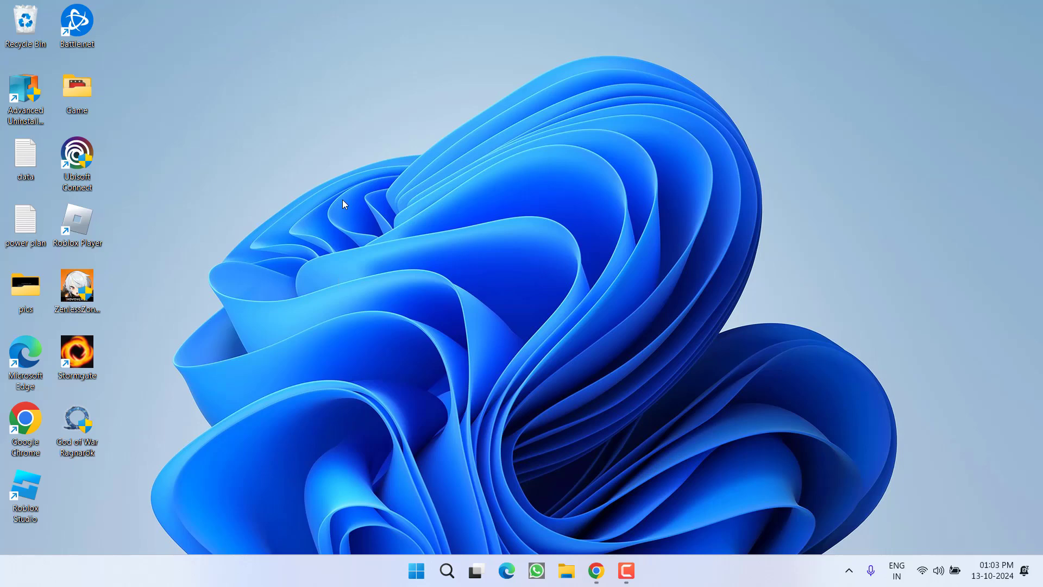
{"action": "left_click", "coordinate": [640, 570]}
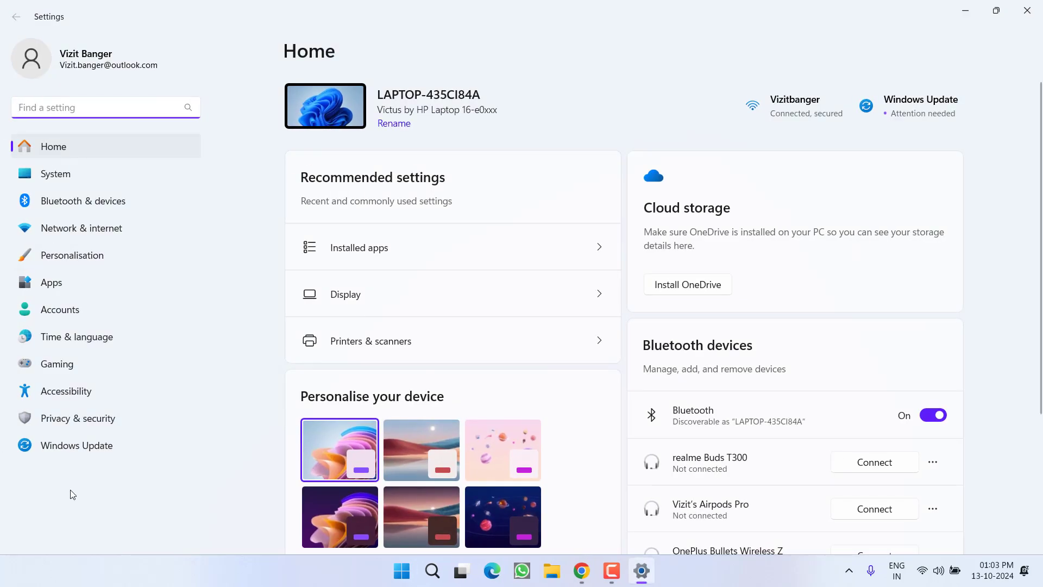
{"action": "left_click", "coordinate": [77, 335]}
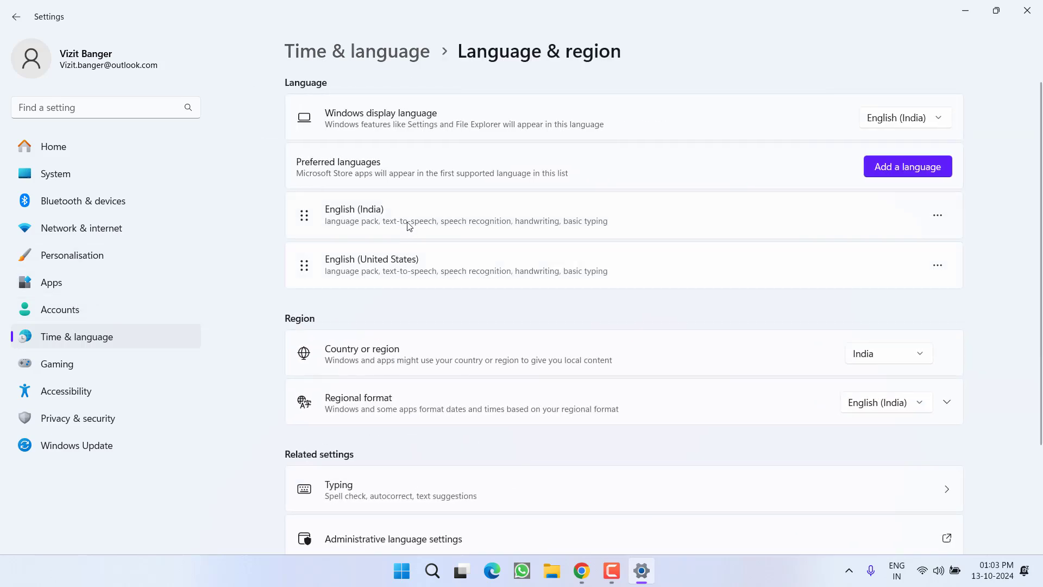
{"action": "mouse_move", "coordinate": [486, 128]}
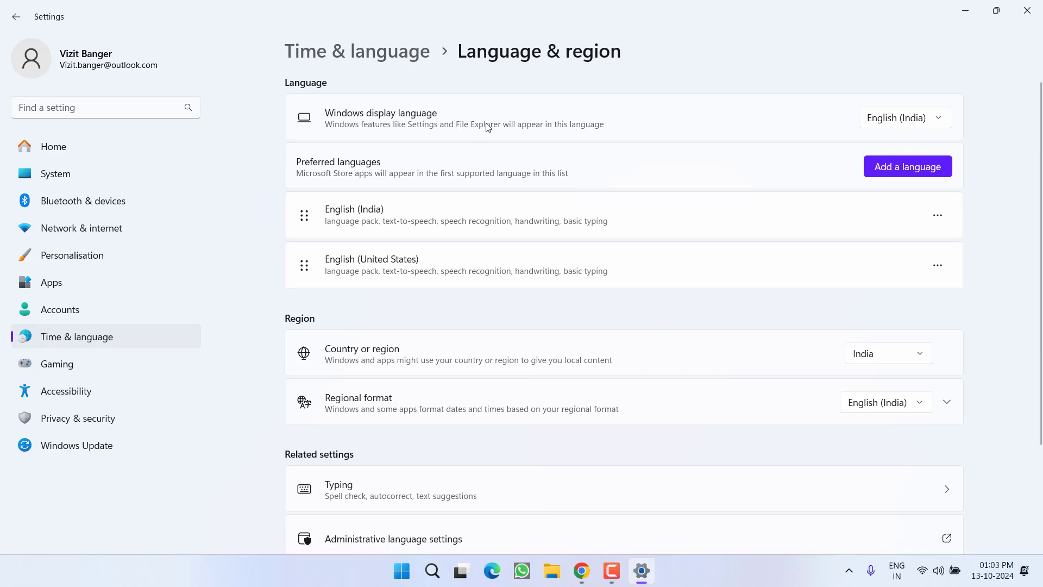
{"action": "left_click", "coordinate": [902, 118]}
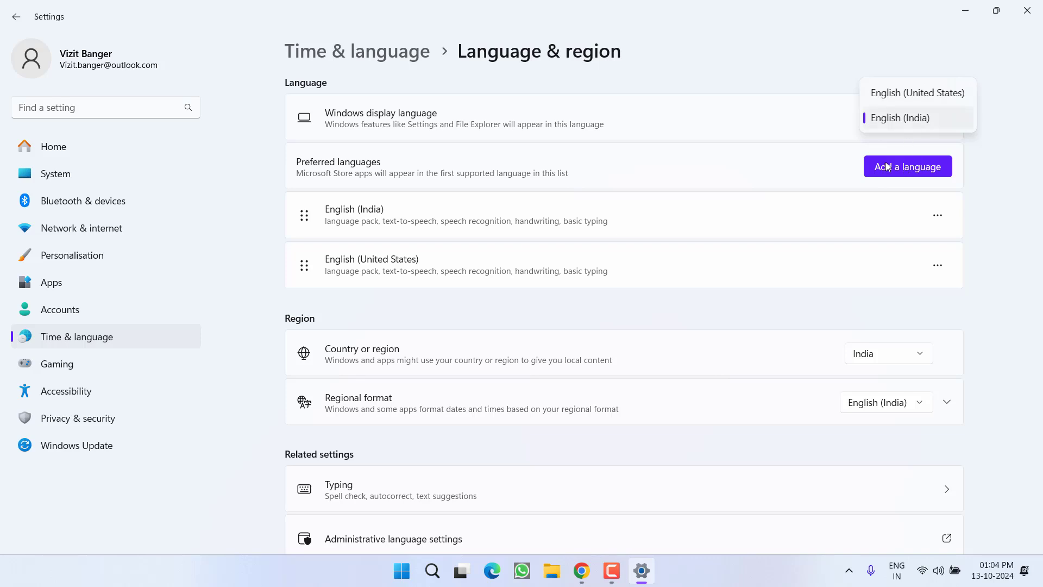
{"action": "mouse_move", "coordinate": [693, 47]}
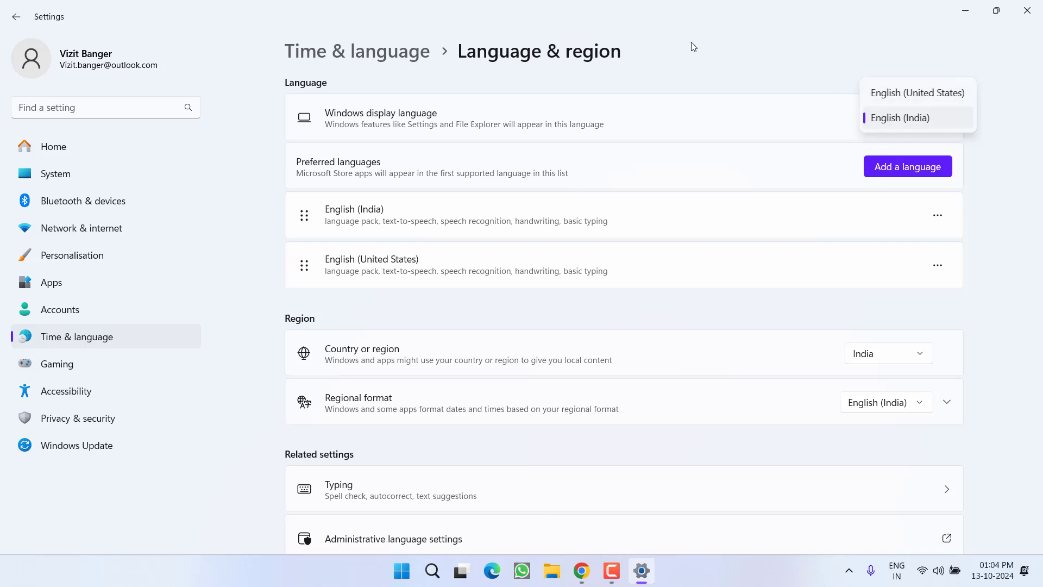
{"action": "left_click", "coordinate": [899, 118]}
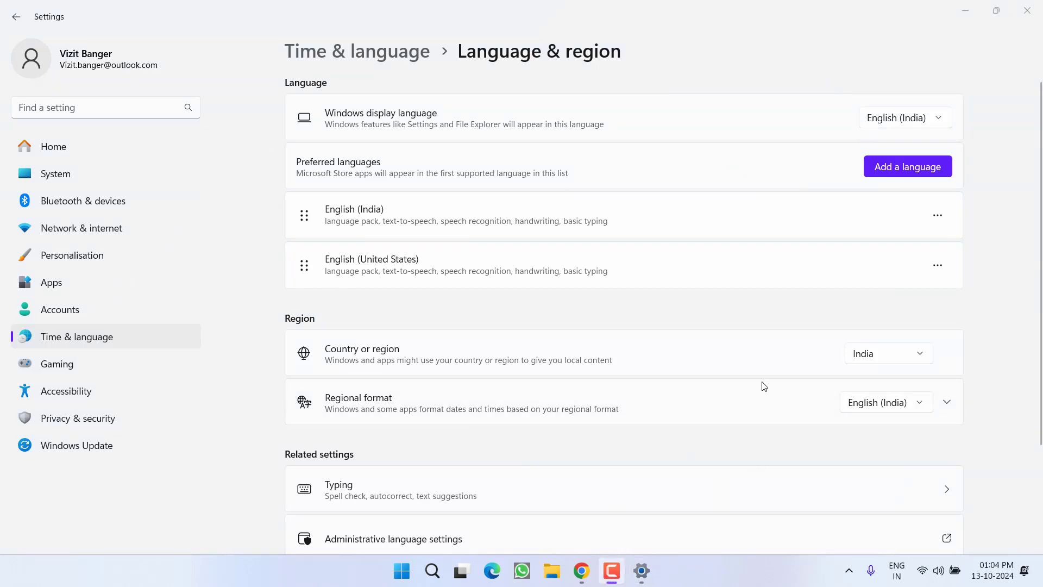
{"action": "left_click", "coordinate": [887, 353]}
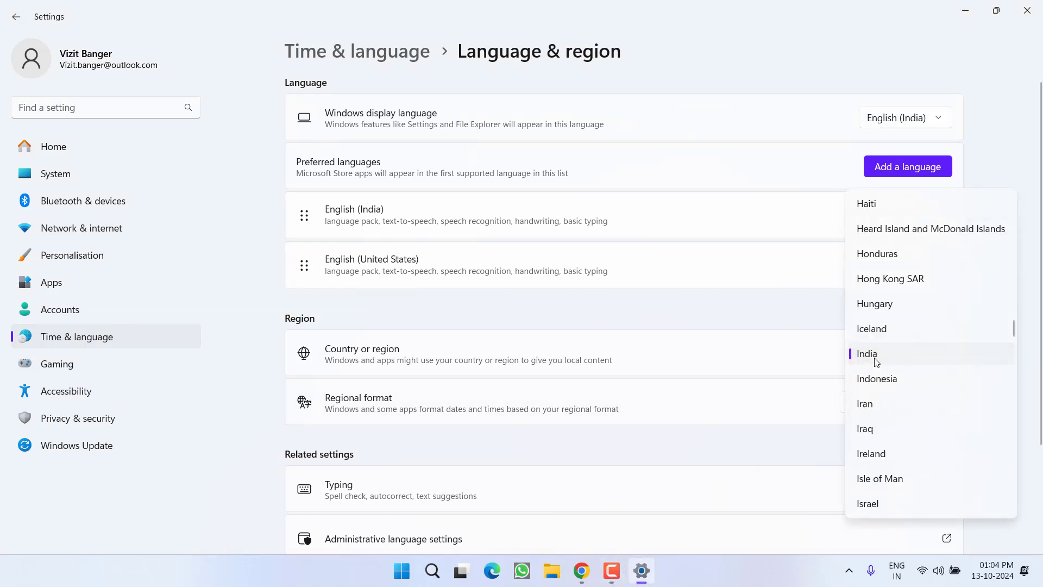
{"action": "left_click", "coordinate": [867, 353]}
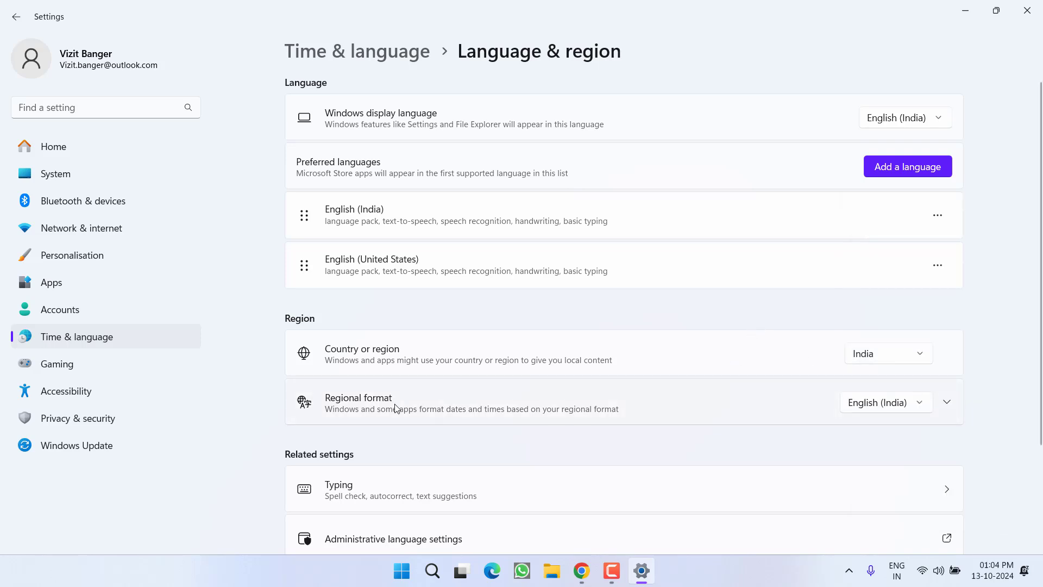
{"action": "left_click", "coordinate": [944, 402]}
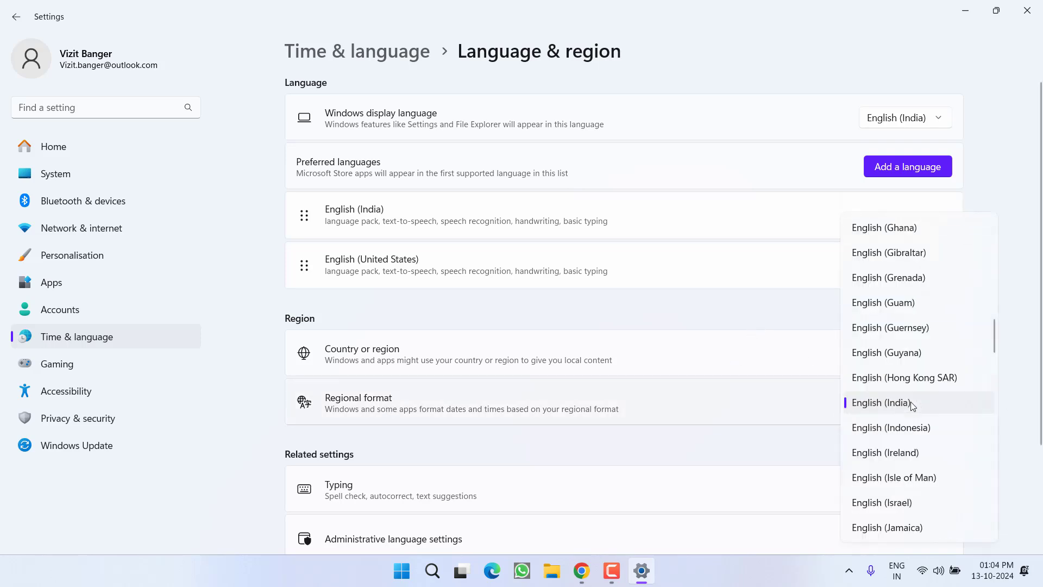
{"action": "mouse_move", "coordinate": [901, 406]}
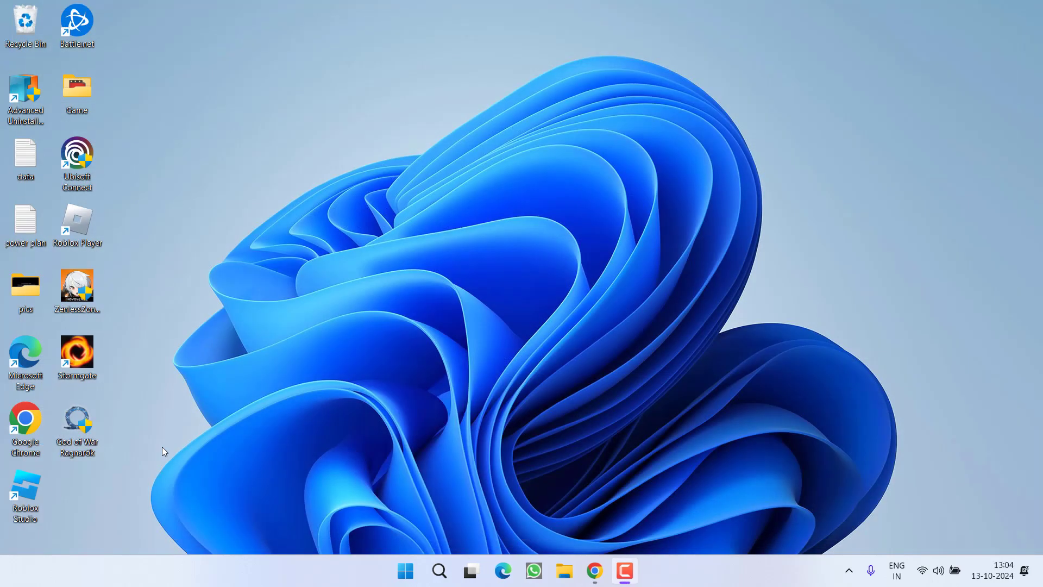
{"action": "left_click", "coordinate": [404, 570]}
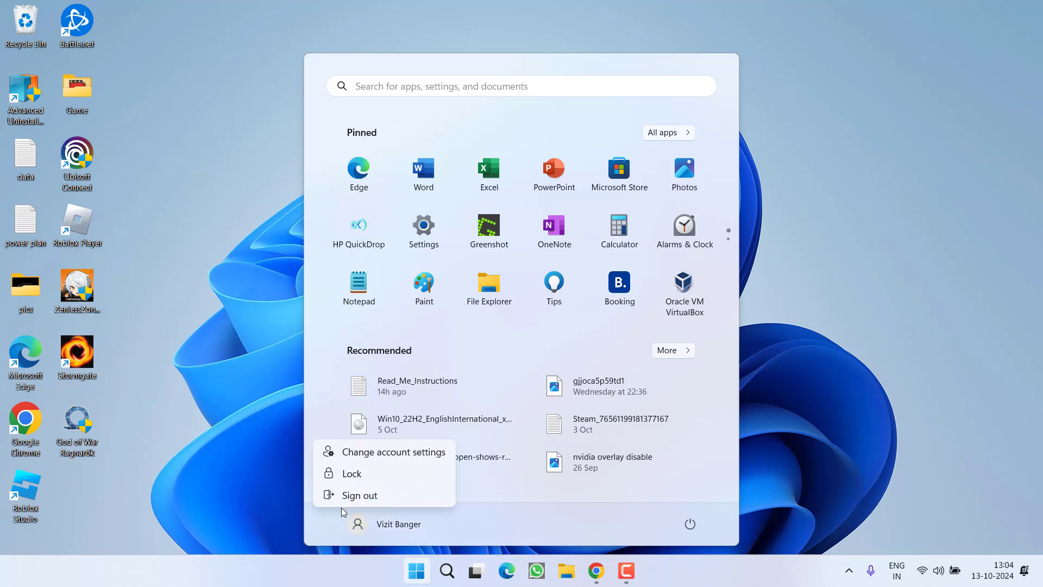
{"action": "mouse_move", "coordinate": [383, 495]}
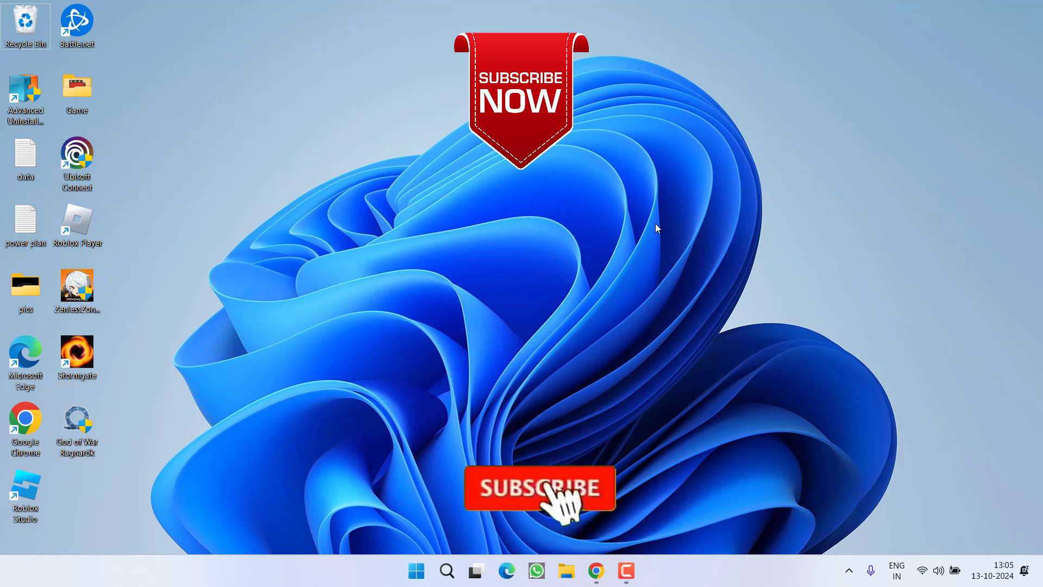
{"action": "left_click", "coordinate": [539, 488]}
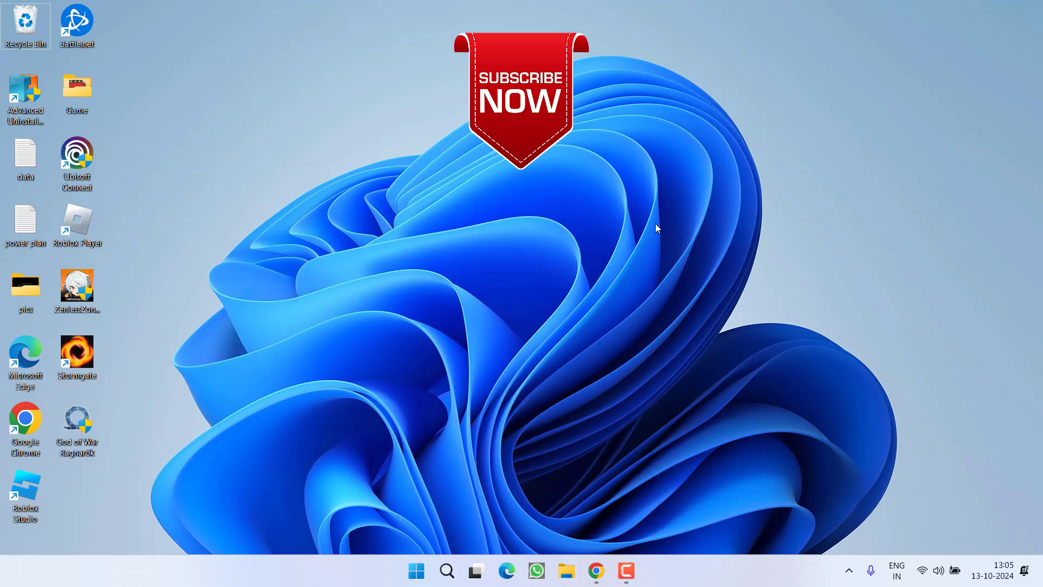
{"action": "mouse_move", "coordinate": [998, 231]}
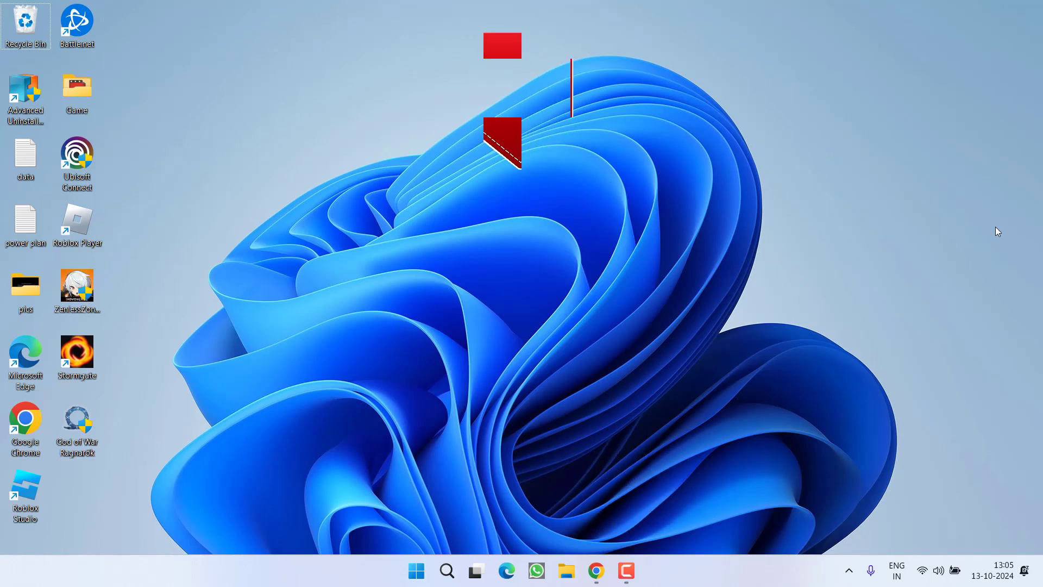